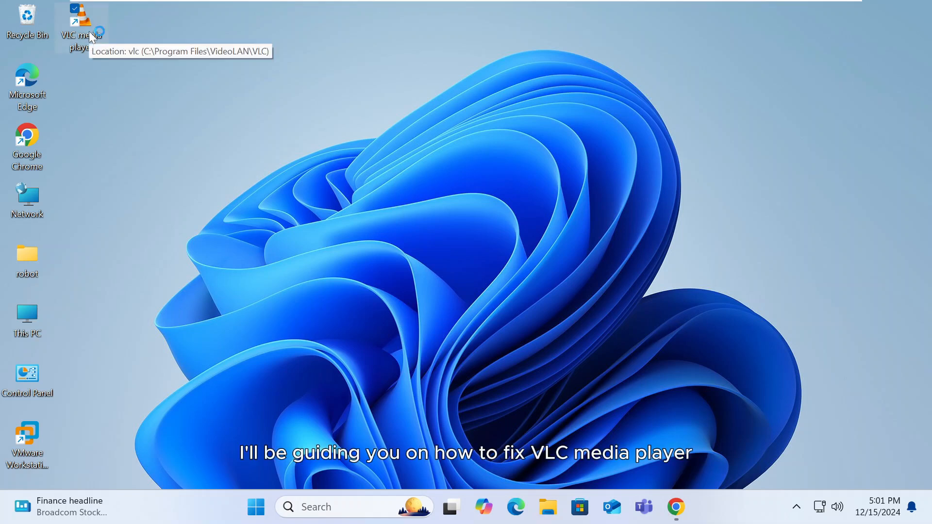
# Launch VLC media player from its desktop shortcut.
pyautogui.doubleClick(81, 20)
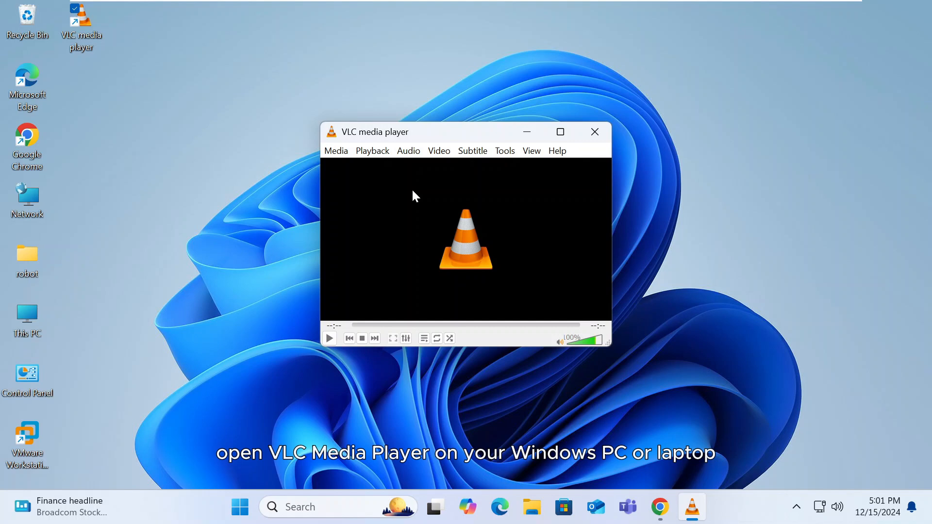
# In Preferences with all settings shown, try Full HD 1080p then leave preferred resolution at Best available.
pyautogui.click(505, 151)
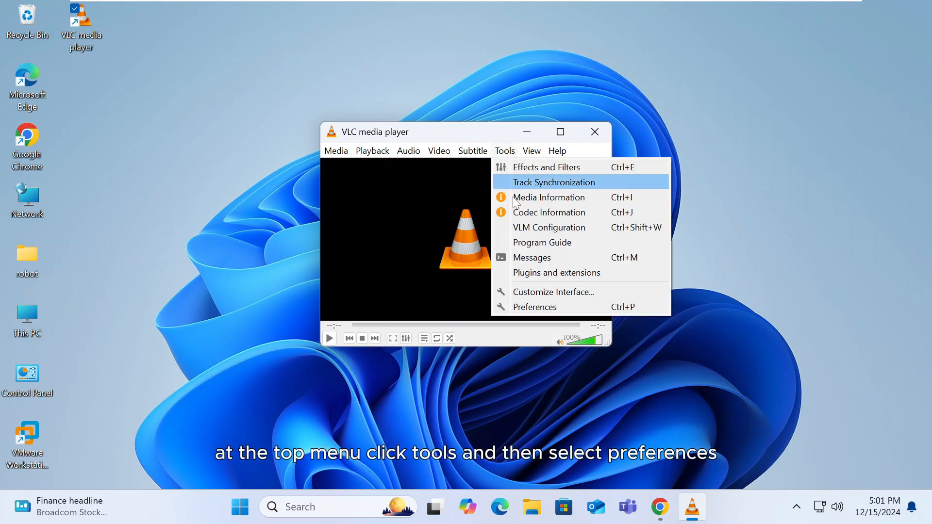
pyautogui.click(534, 307)
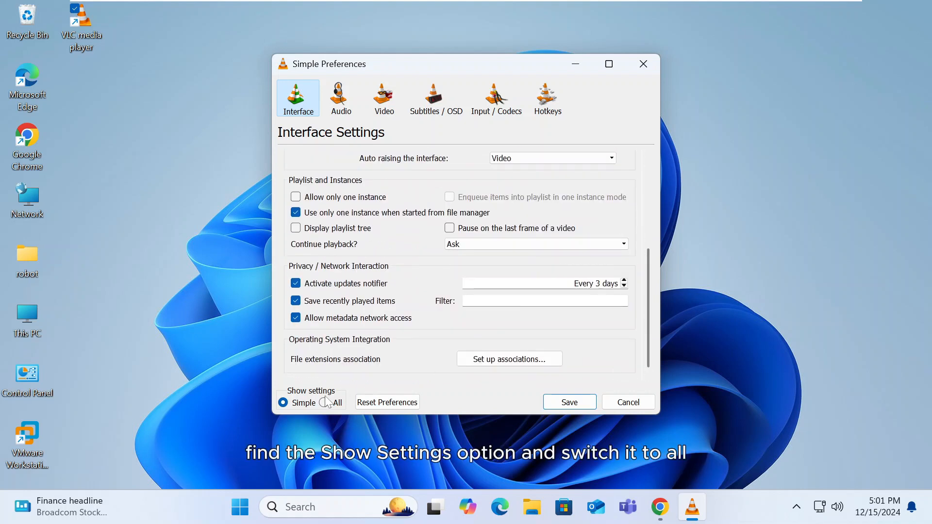
pyautogui.click(326, 402)
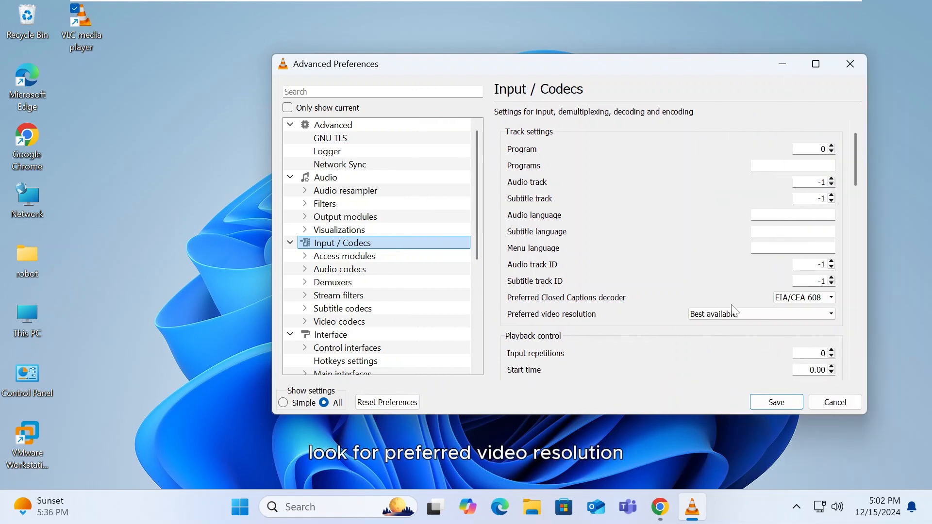
pyautogui.click(761, 314)
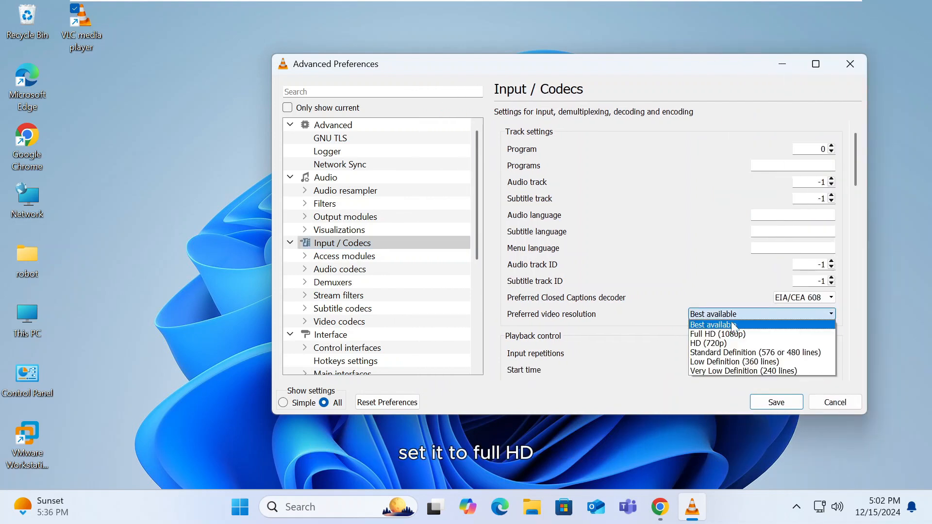
pyautogui.click(718, 333)
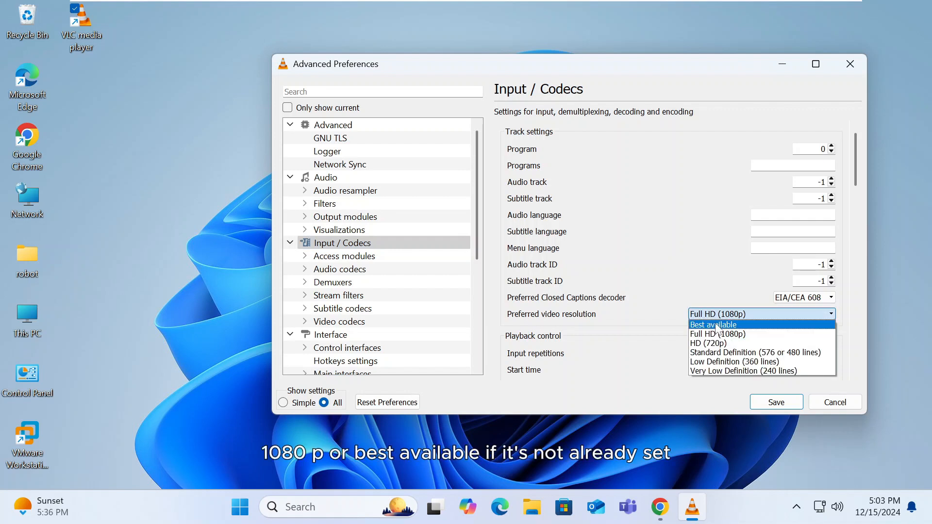
pyautogui.click(712, 325)
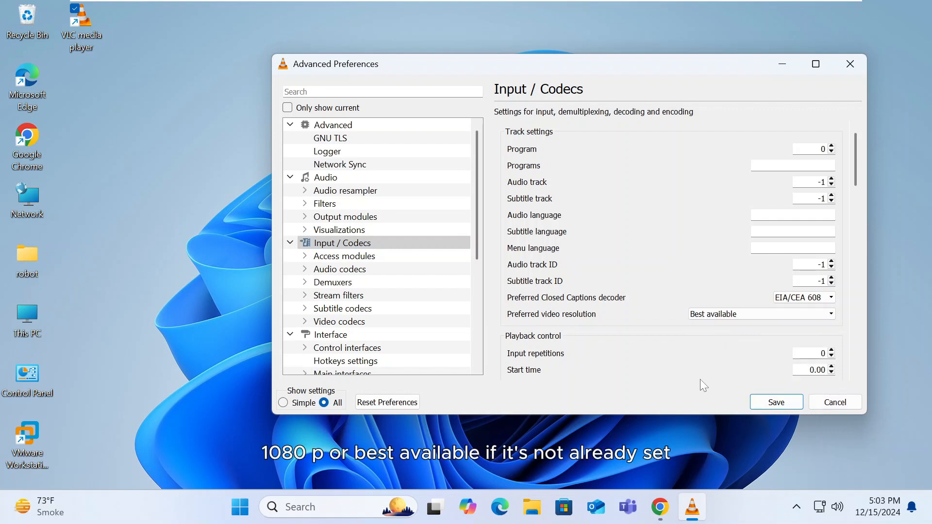
# Raise the File caching value in Input / Codecs advanced settings from 1000 to 2000 ms.
pyautogui.scroll(-3)
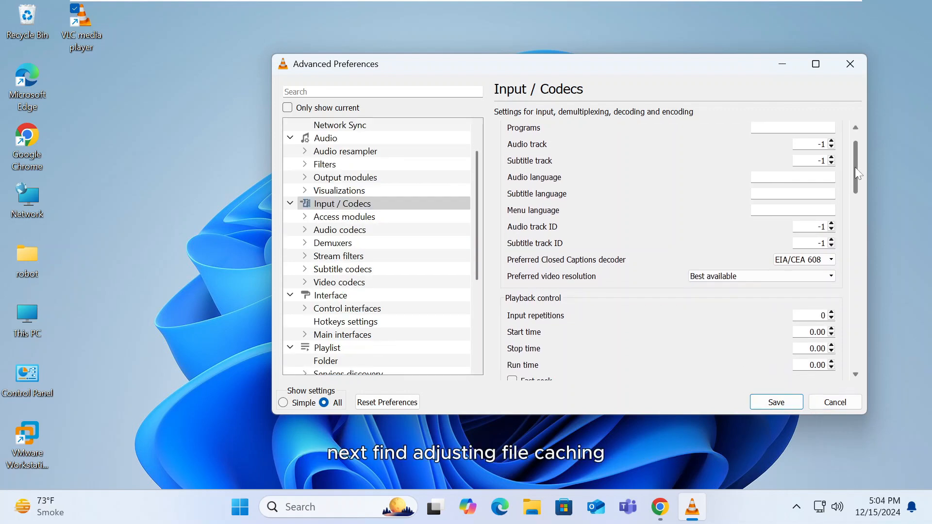
pyautogui.scroll(-3)
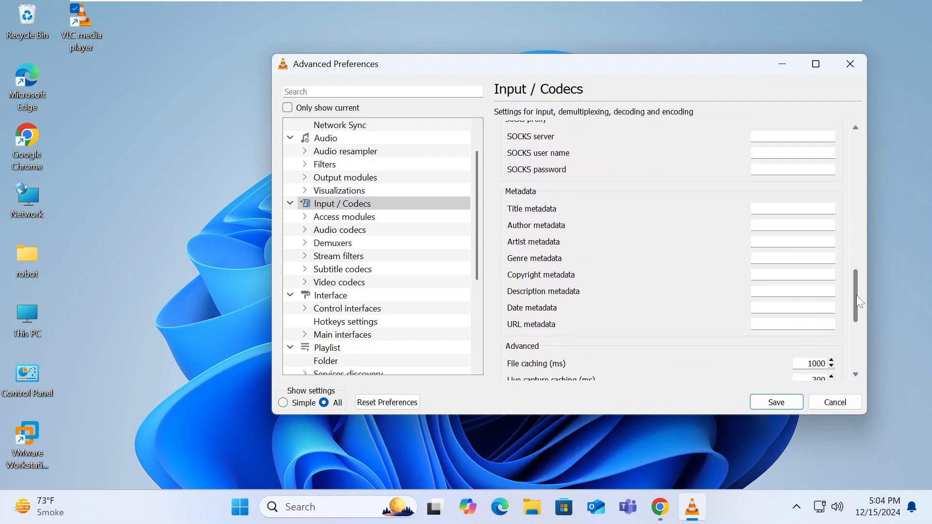
pyautogui.scroll(-3)
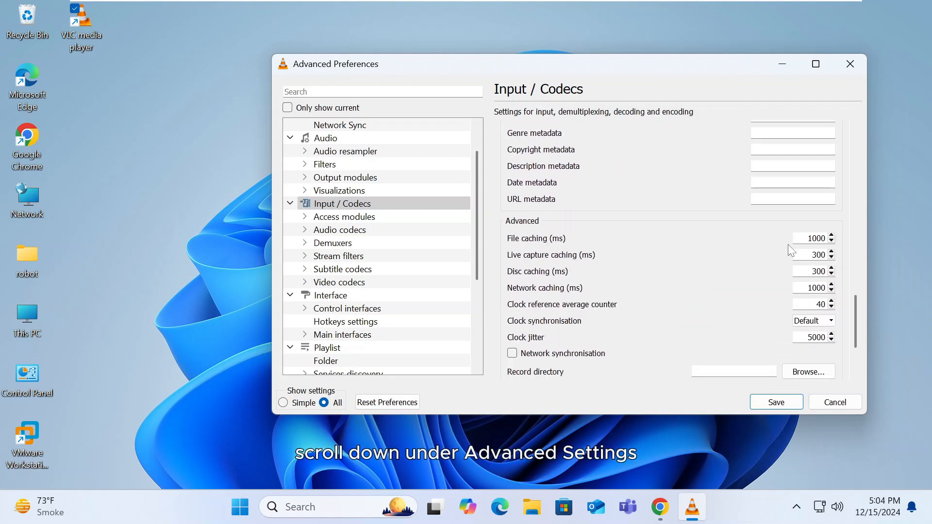
pyautogui.click(809, 238)
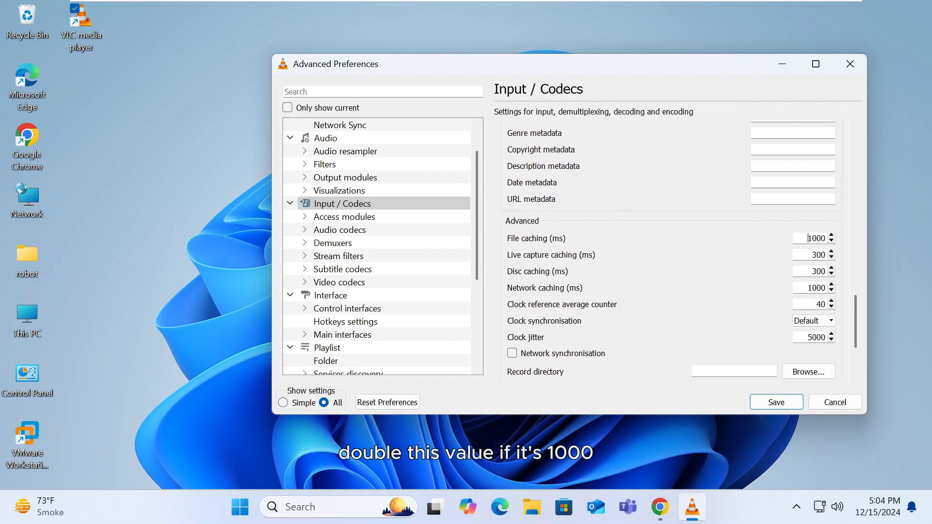
pyautogui.write('2000')
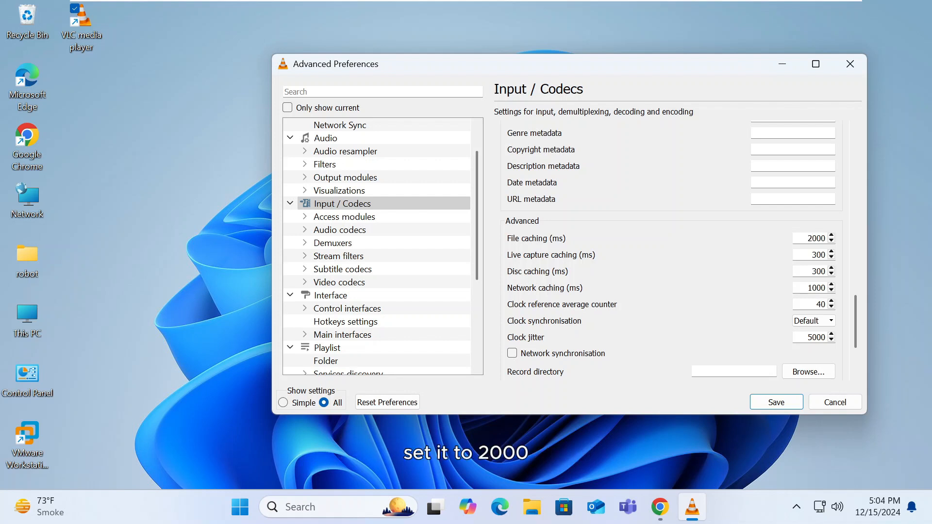
pyautogui.click(809, 238)
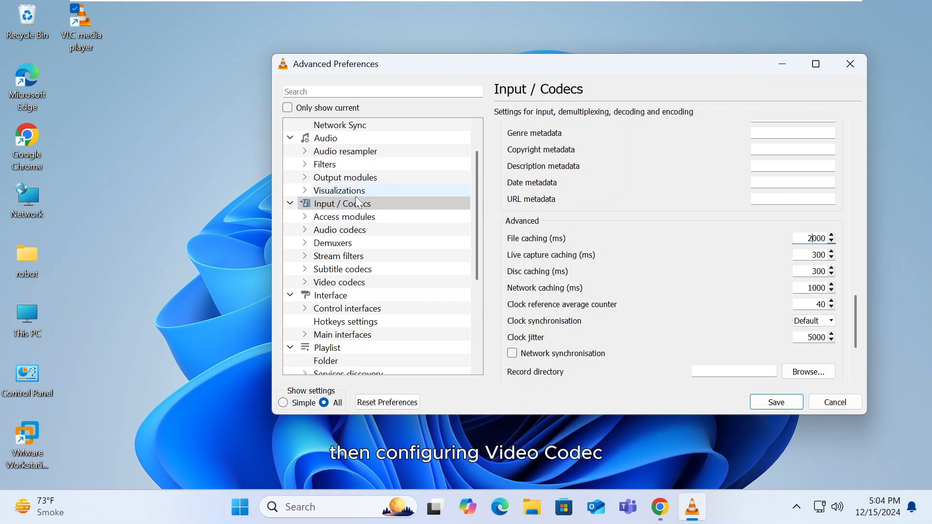
# Set the FFmpeg decoder Threads value to 1 under Input / Codecs video codecs.
pyautogui.click(342, 203)
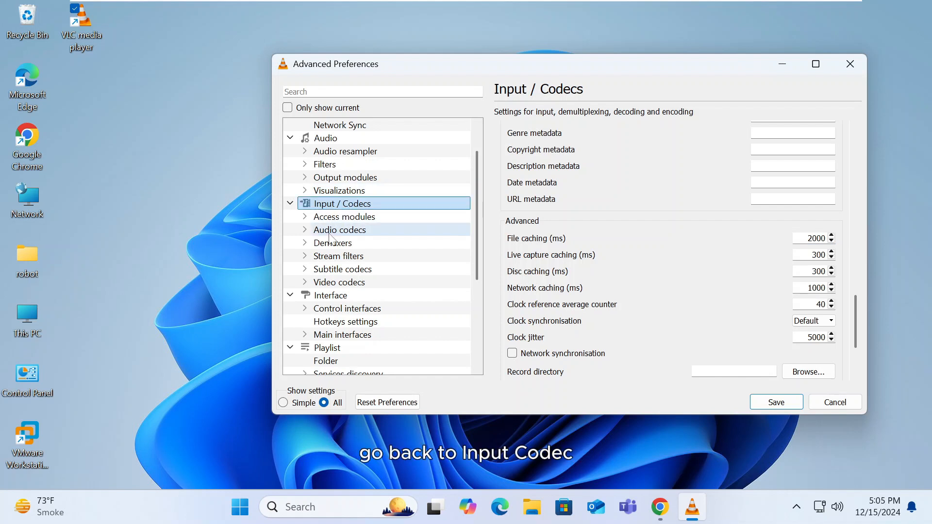
pyautogui.click(340, 282)
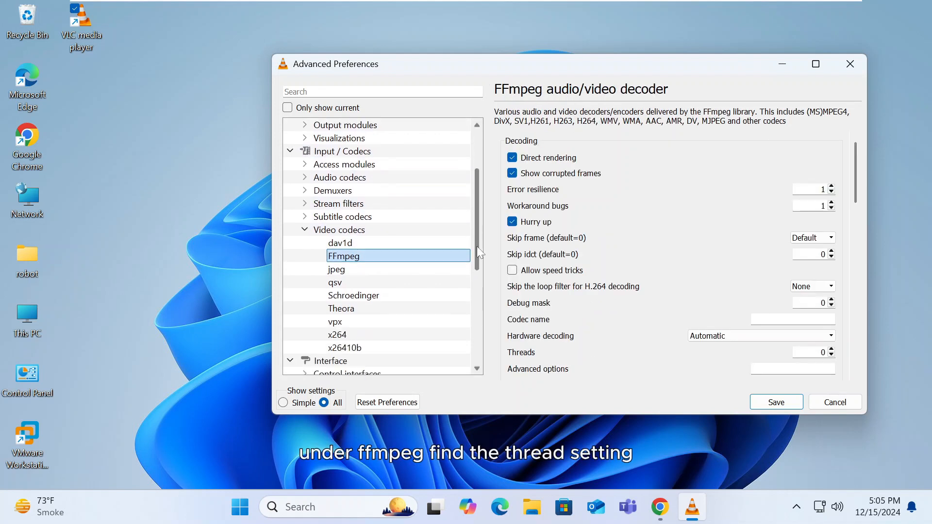
pyautogui.scroll(-3)
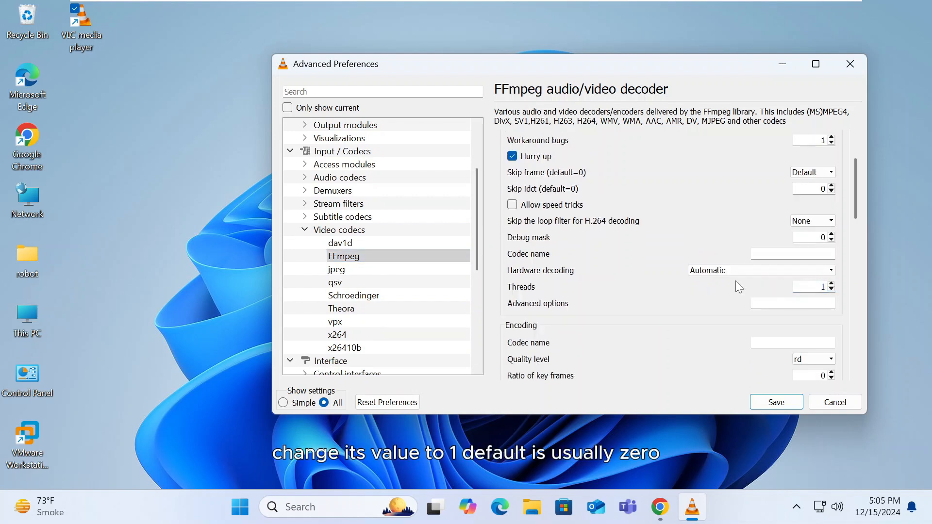
pyautogui.click(337, 335)
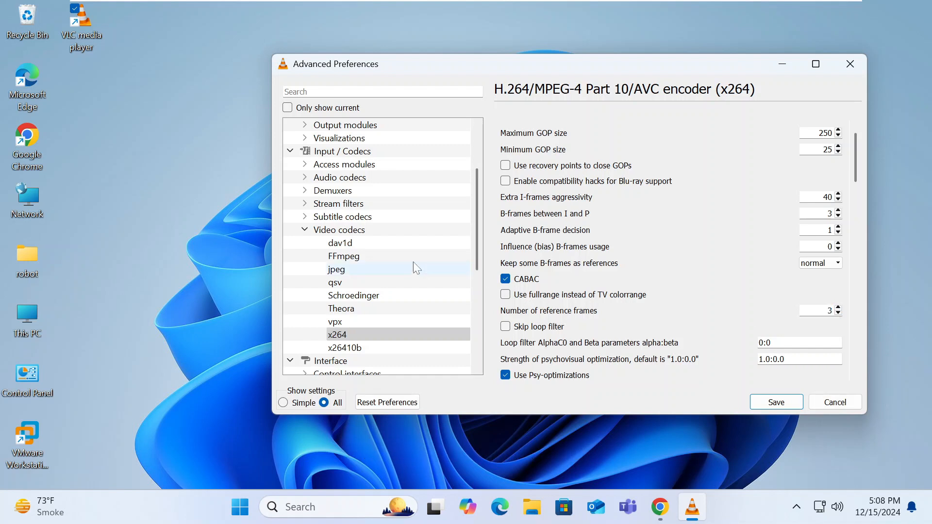
pyautogui.click(340, 231)
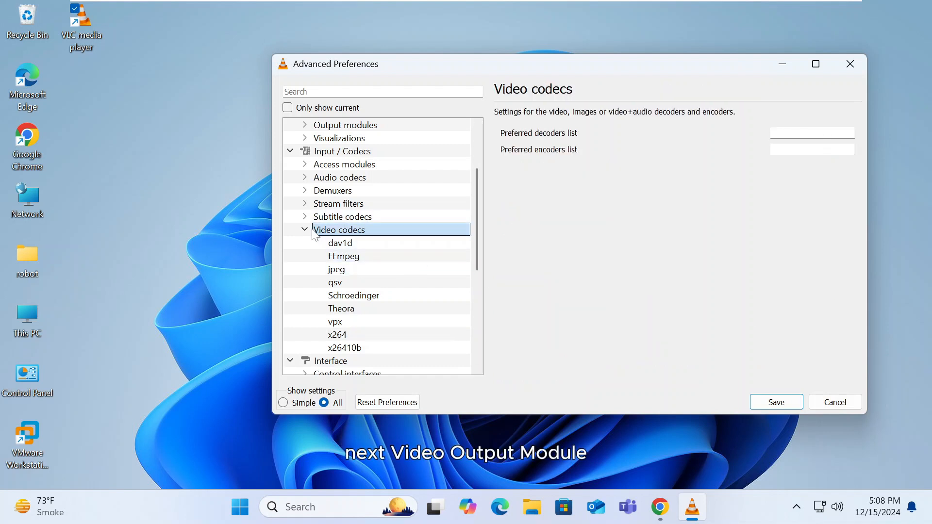
# Leave the Video output module at Automatic and save the advanced preferences.
pyautogui.scroll(-3)
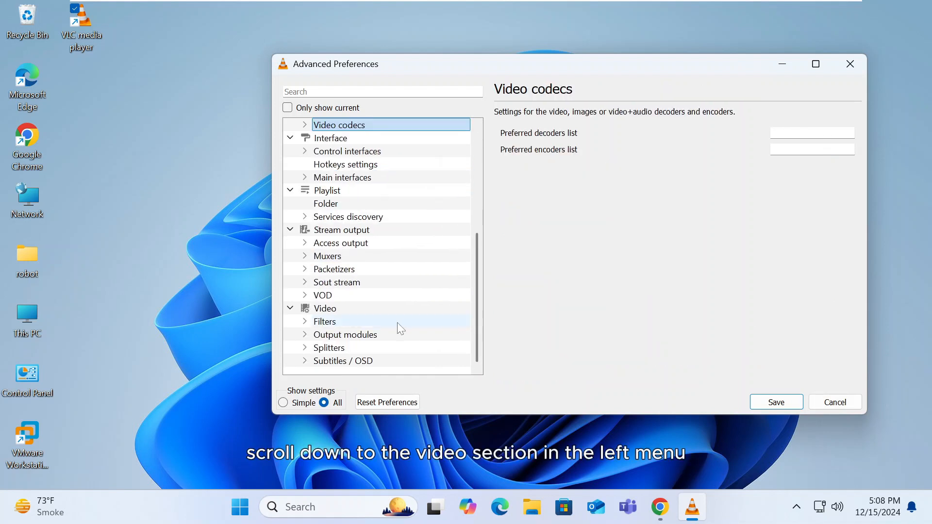
pyautogui.click(345, 334)
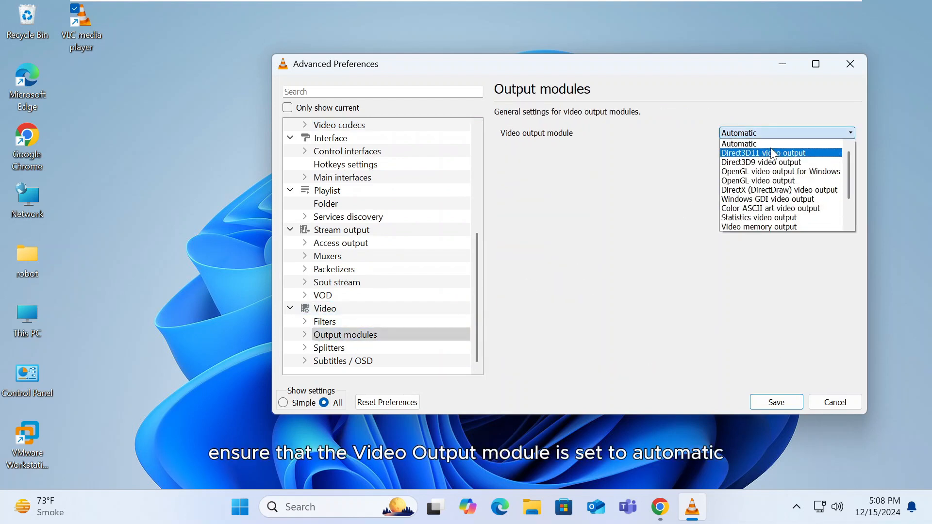
pyautogui.click(739, 144)
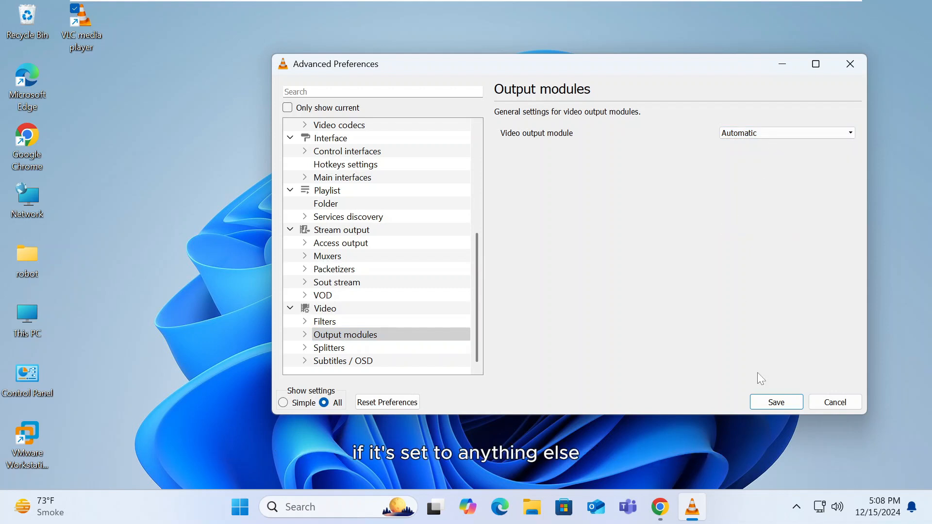
pyautogui.click(776, 402)
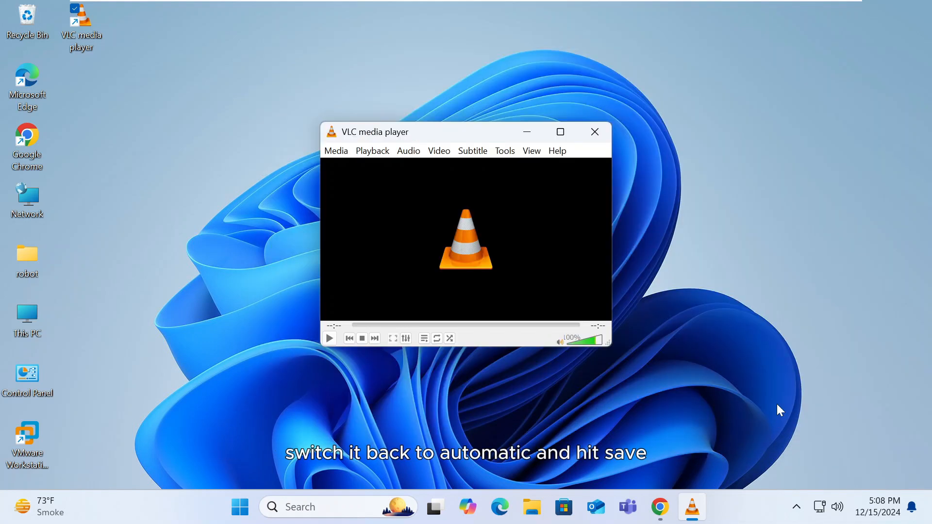
pyautogui.moveTo(499, 175)
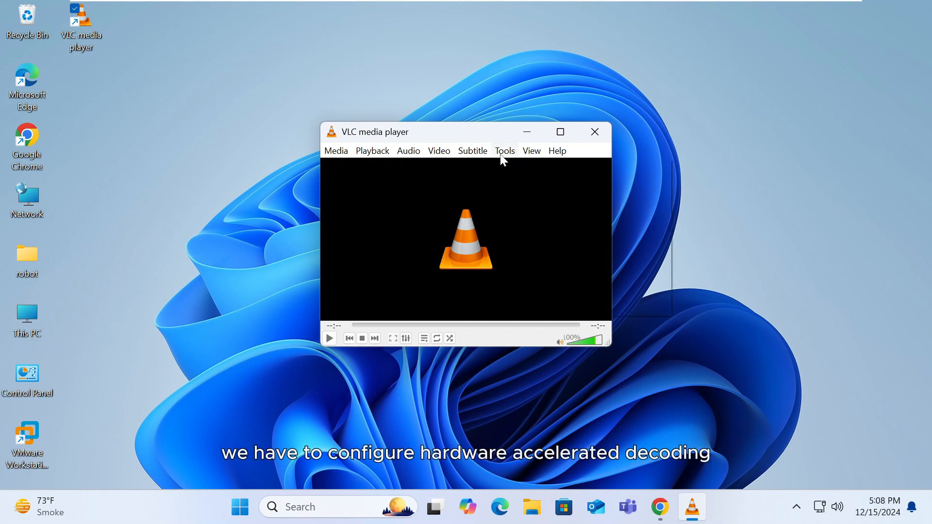
# Set Hardware-accelerated decoding to Disable, save, and quit VLC to apply the changes.
pyautogui.click(504, 151)
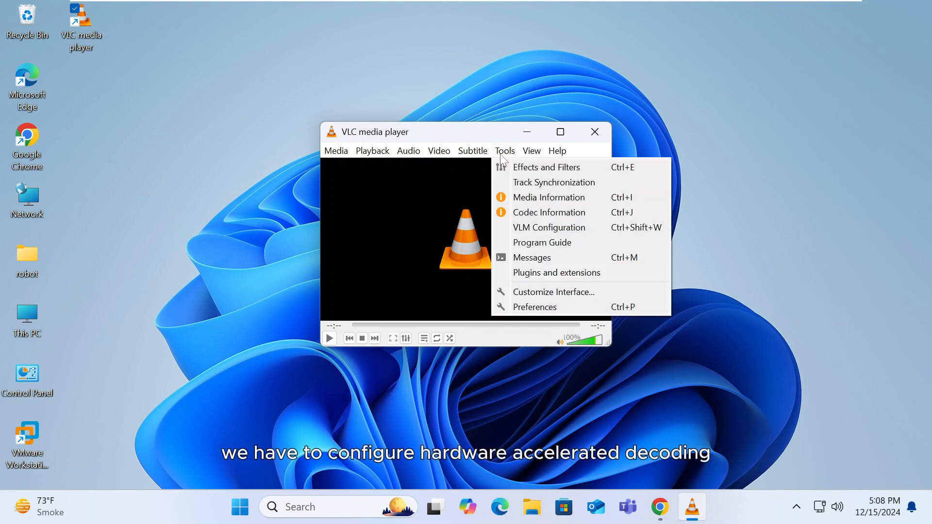
pyautogui.moveTo(542, 304)
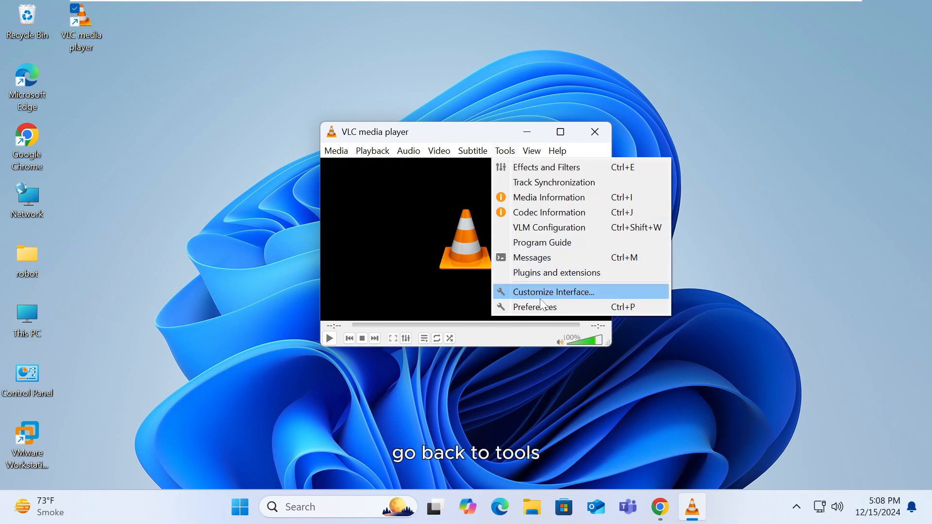
pyautogui.click(534, 307)
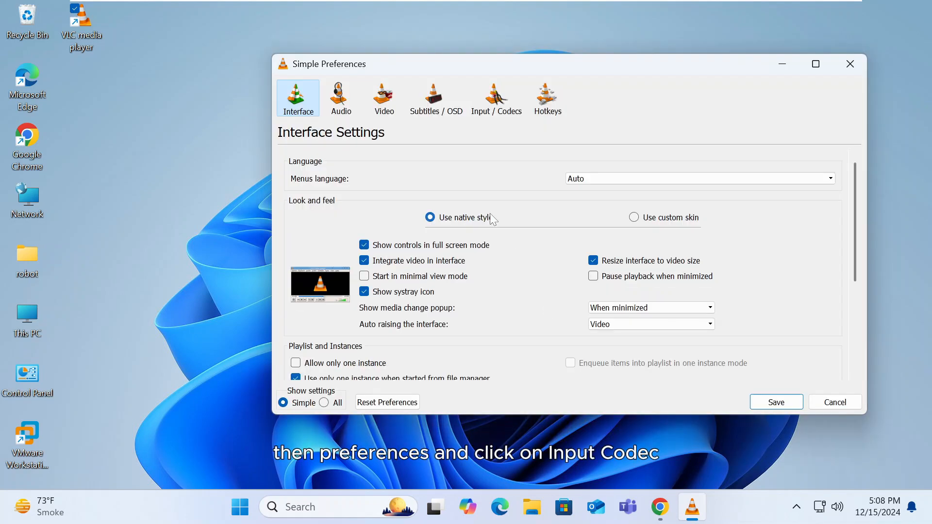
pyautogui.click(496, 97)
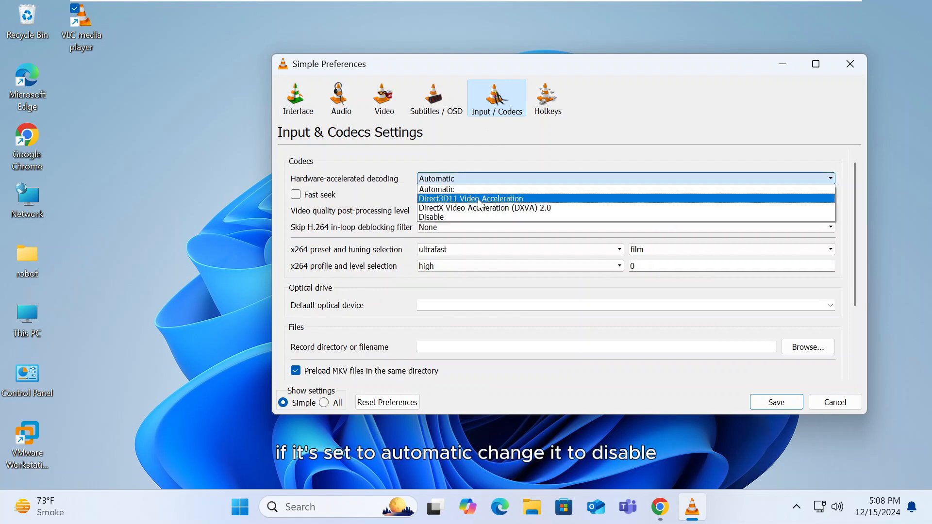
pyautogui.moveTo(483, 217)
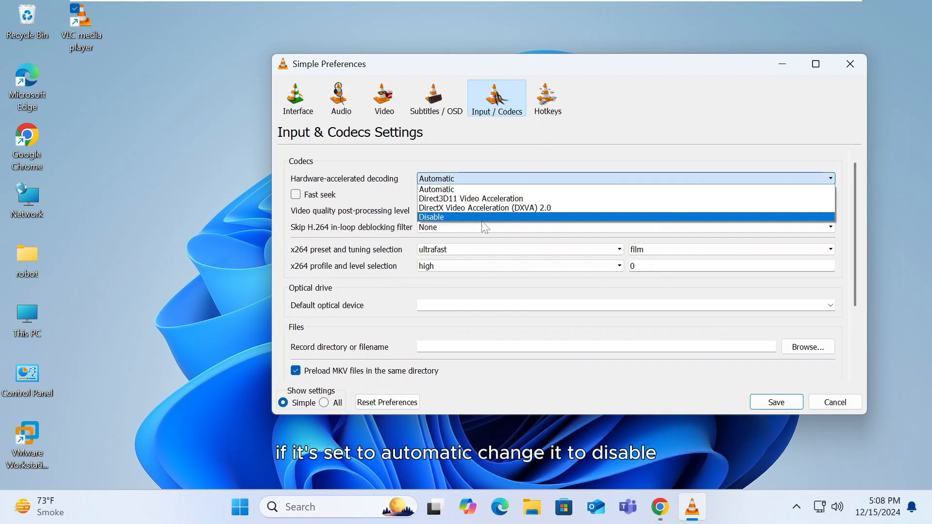
pyautogui.click(431, 217)
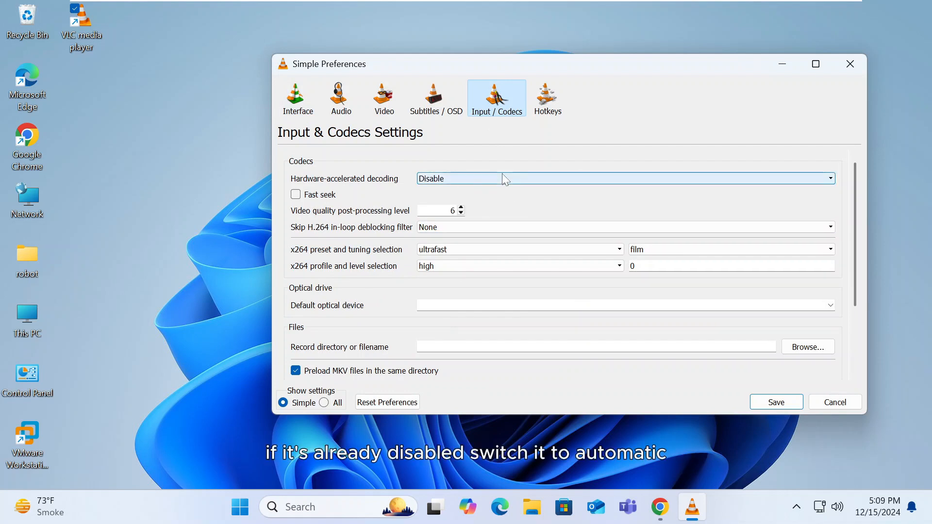
pyautogui.moveTo(734, 403)
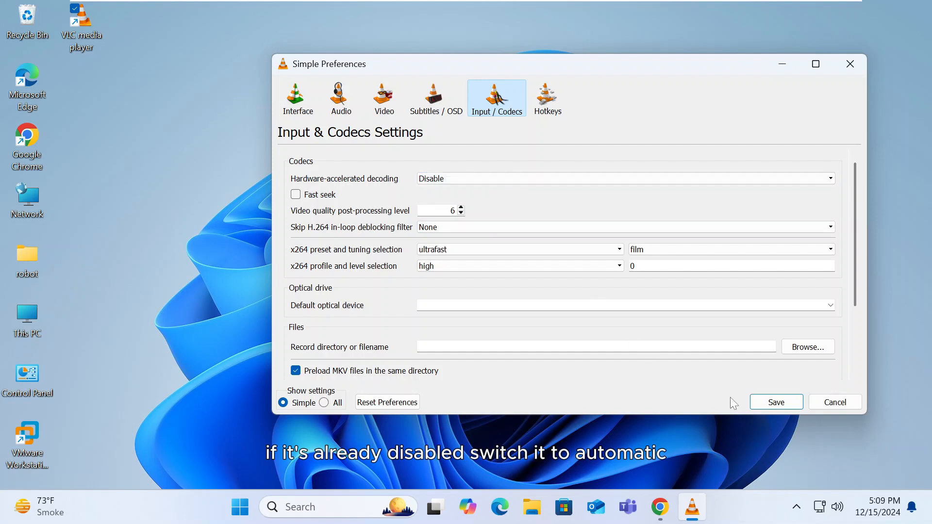
pyautogui.click(776, 402)
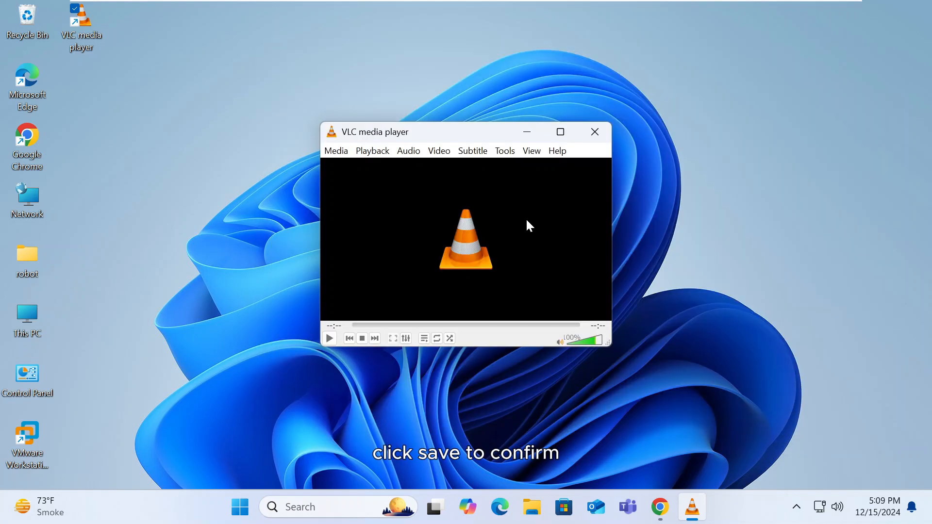
pyautogui.moveTo(594, 131)
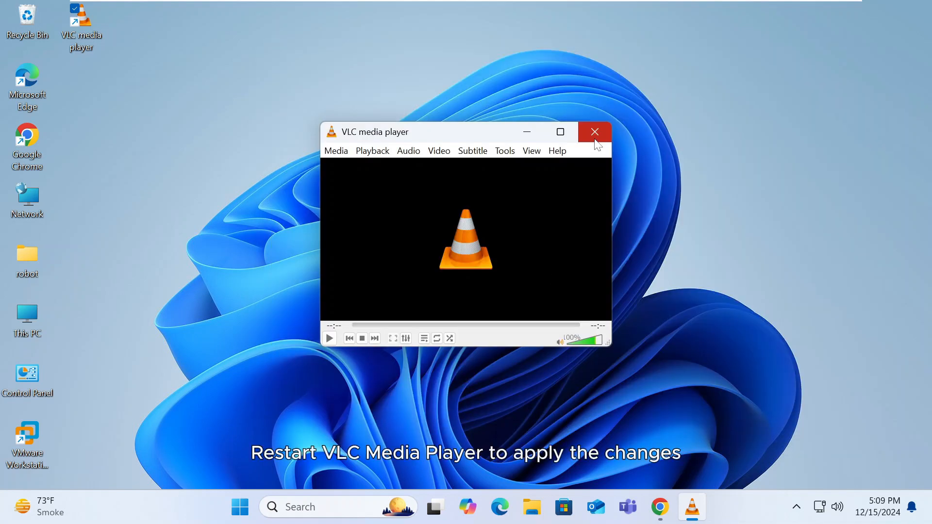
pyautogui.click(594, 131)
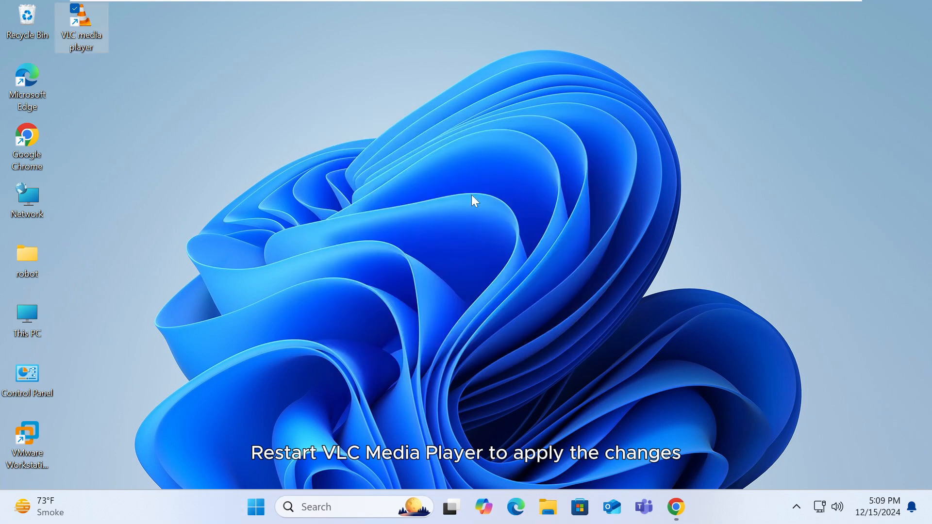